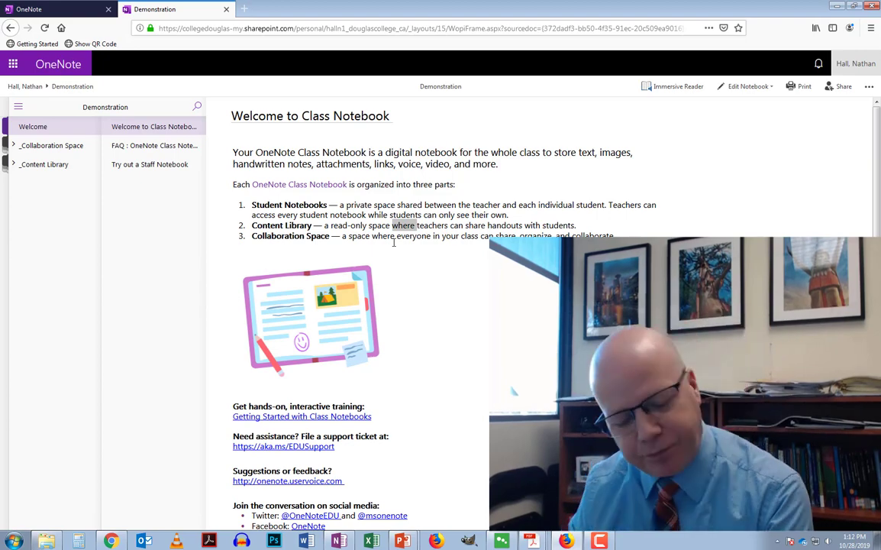
{"action": "mouse_move", "coordinate": [507, 90]}
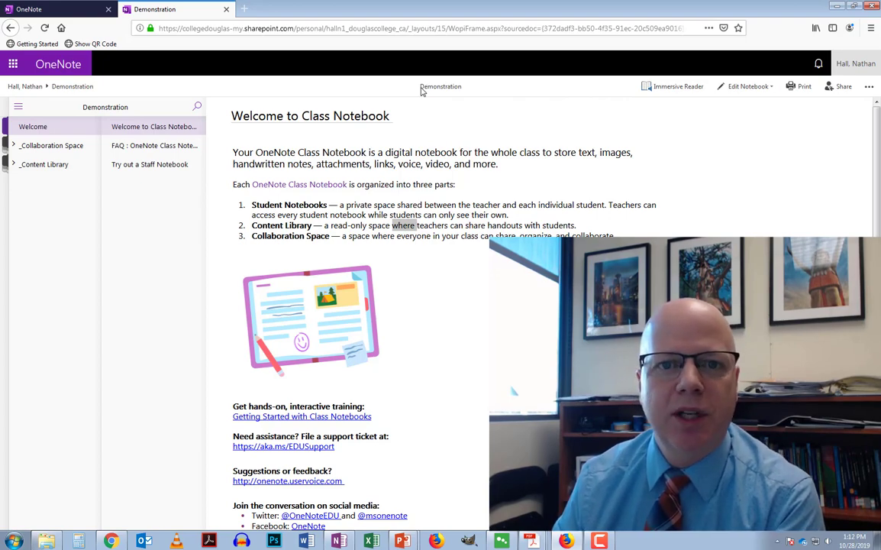
{"action": "mouse_move", "coordinate": [602, 93]}
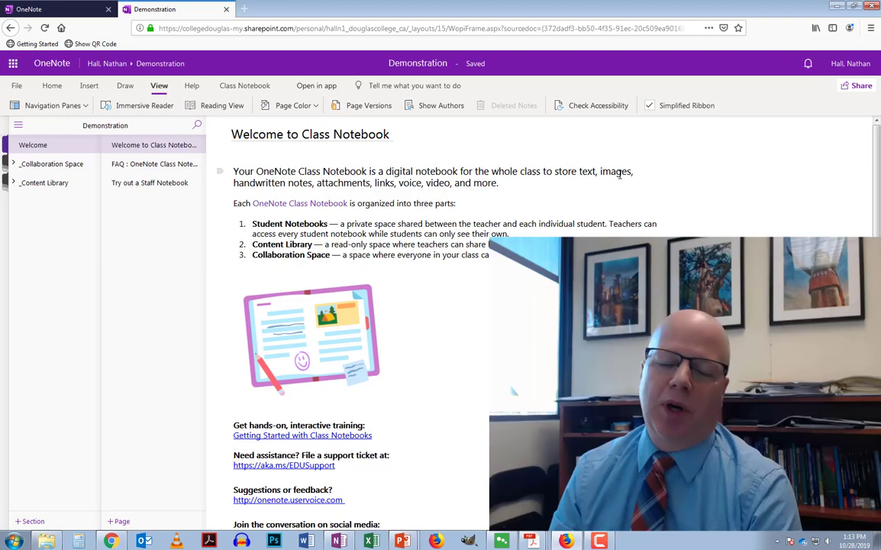
{"action": "mouse_move", "coordinate": [712, 171]}
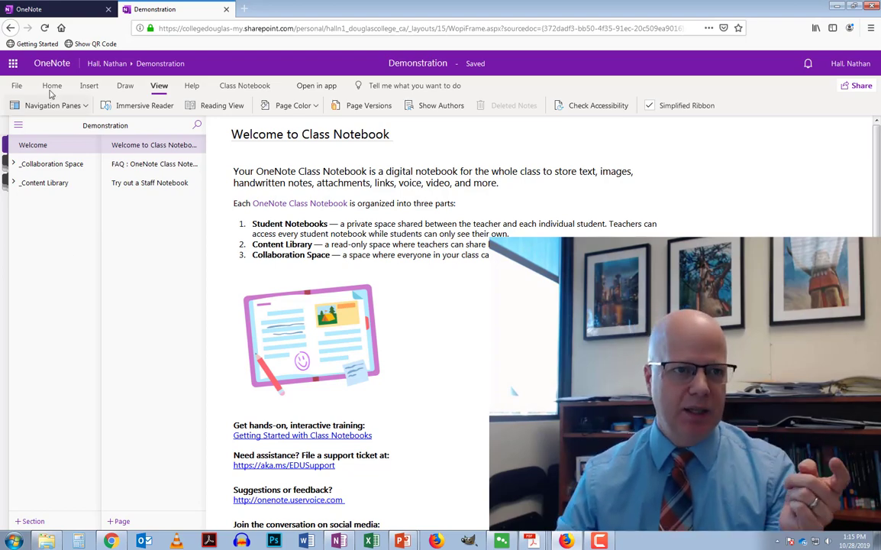
Go to the OneNote home page with Recent notebooks and reopen the Demonstration notebook
{"action": "left_click", "coordinate": [14, 62]}
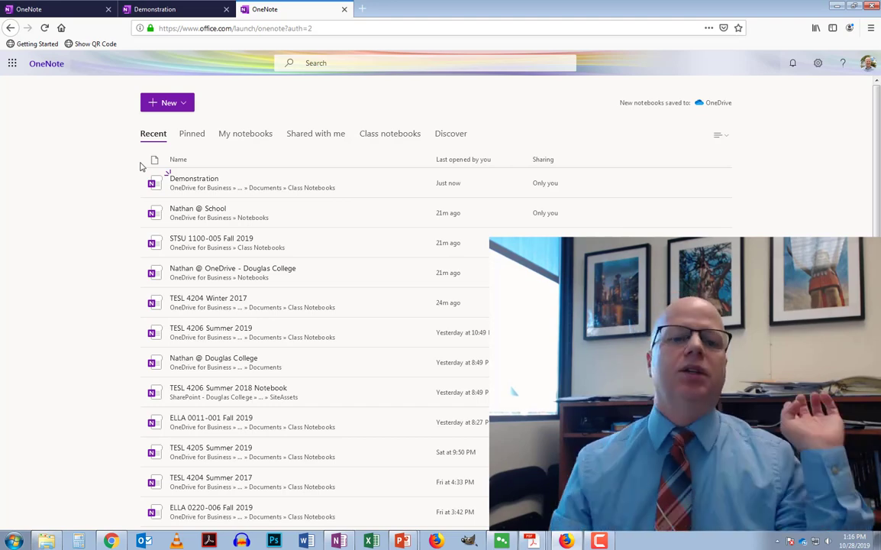
{"action": "left_click", "coordinate": [389, 135]}
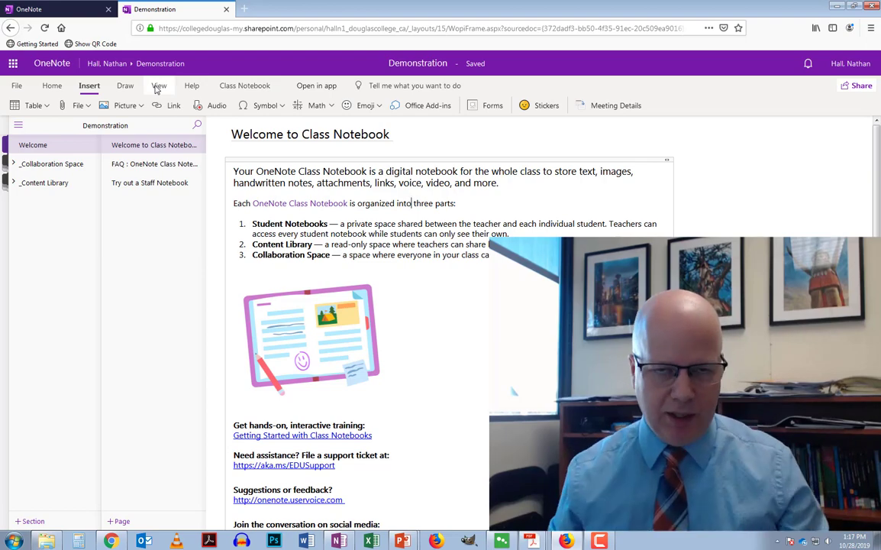
Show Page Versions for the Welcome page and view an older version read-only
{"action": "left_click", "coordinate": [159, 85]}
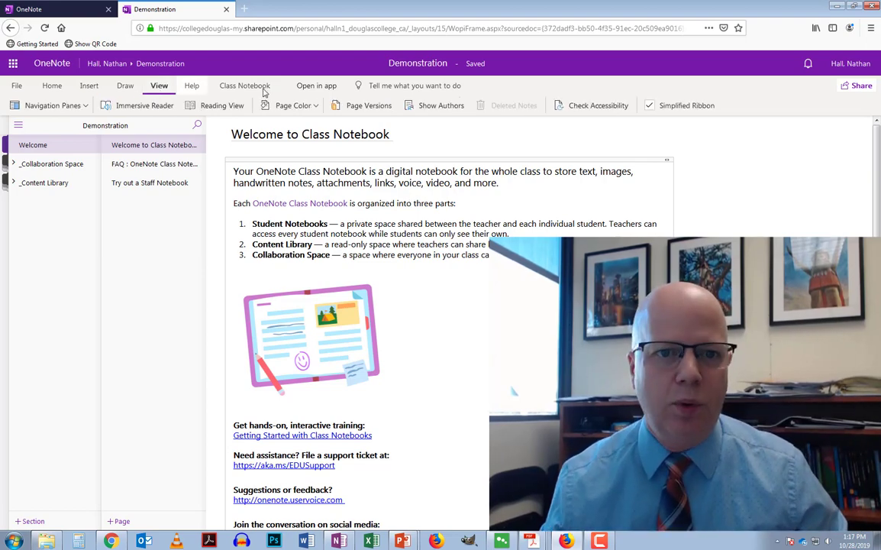
{"action": "left_click", "coordinate": [367, 105]}
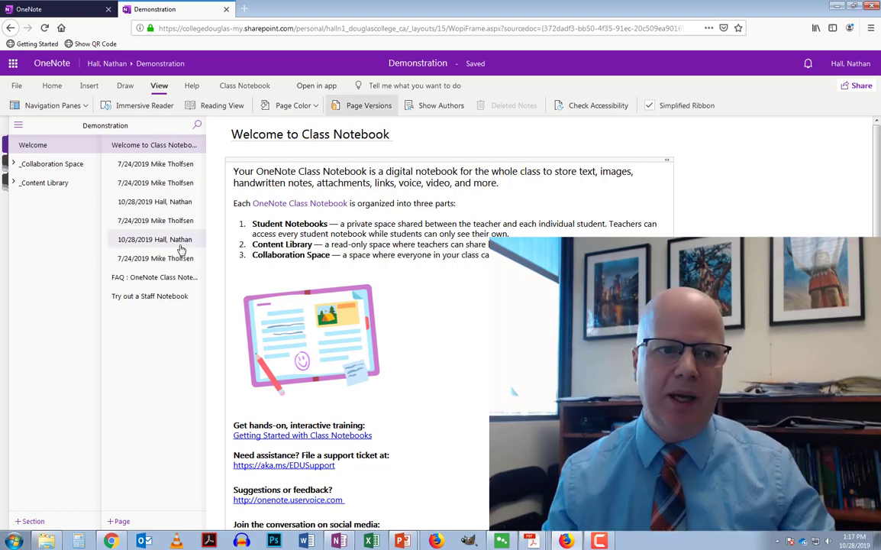
{"action": "left_click", "coordinate": [154, 201]}
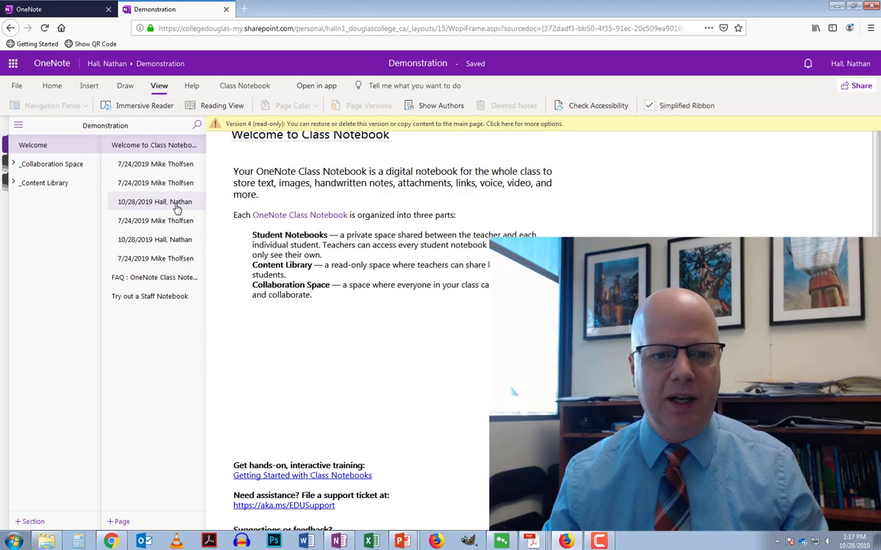